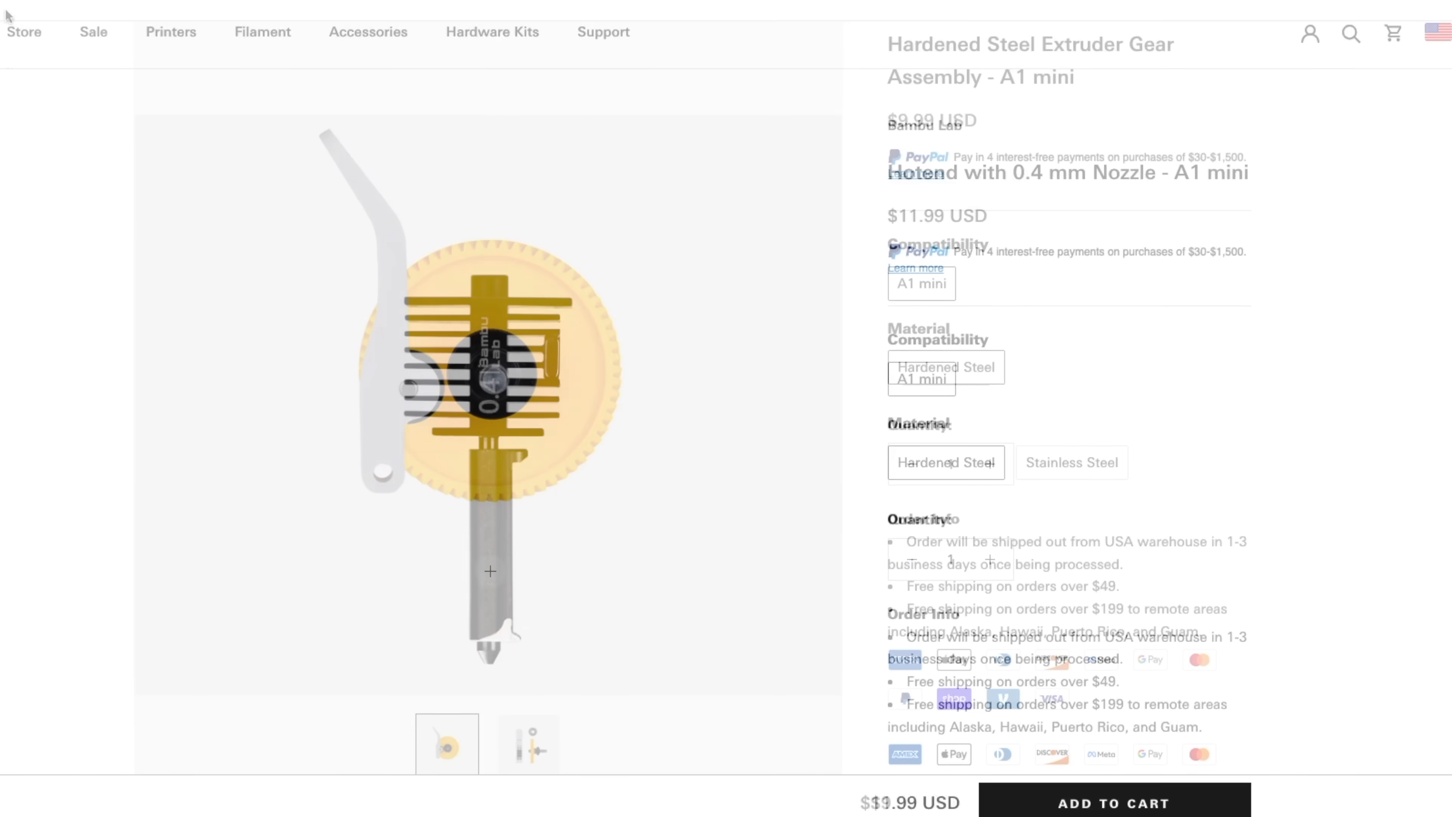
Scroll through the wiki's extruder parts table and Extruder Gear Assembly removal step
left_click(527, 747)
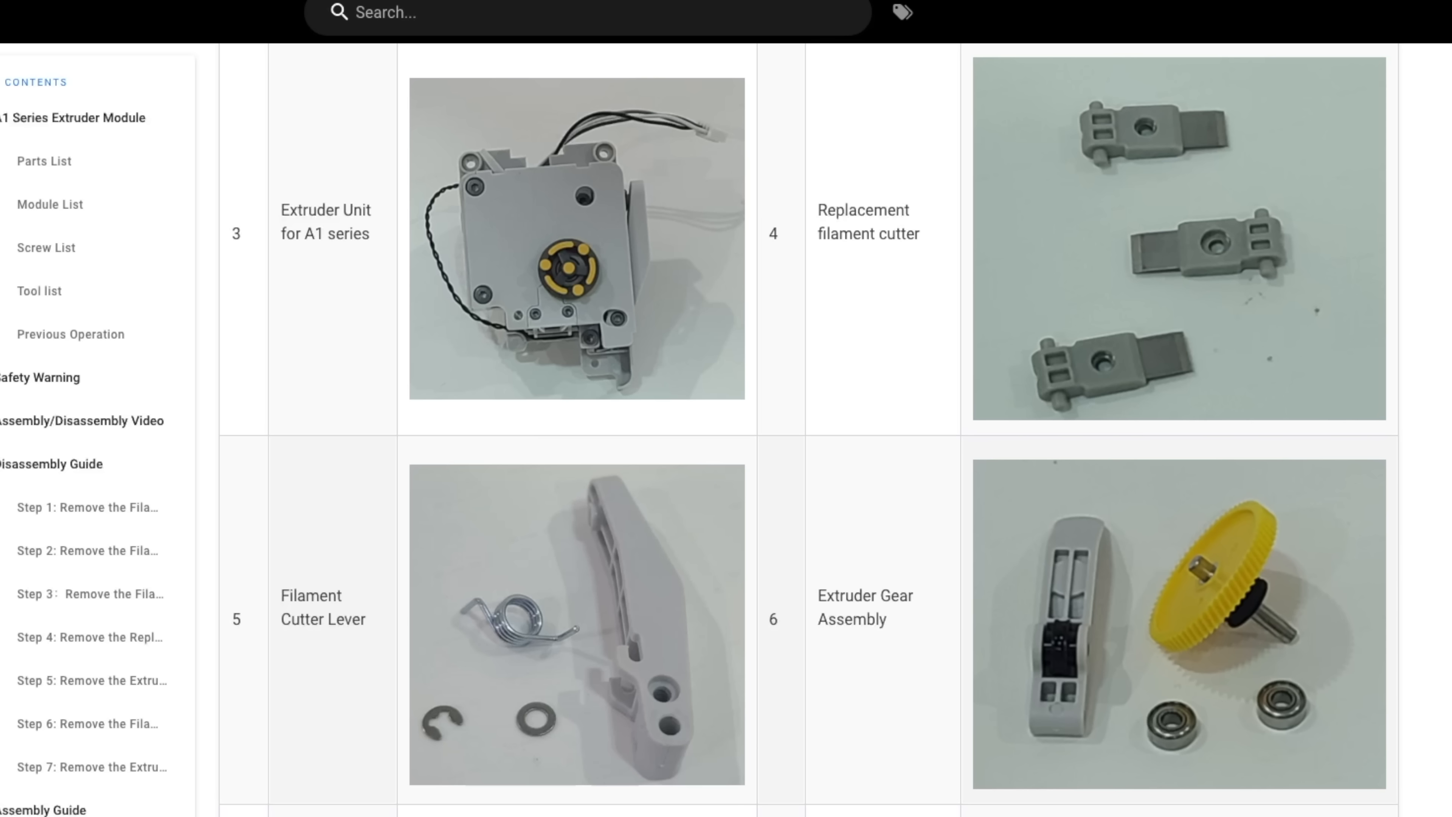
mouse_move(1177, 645)
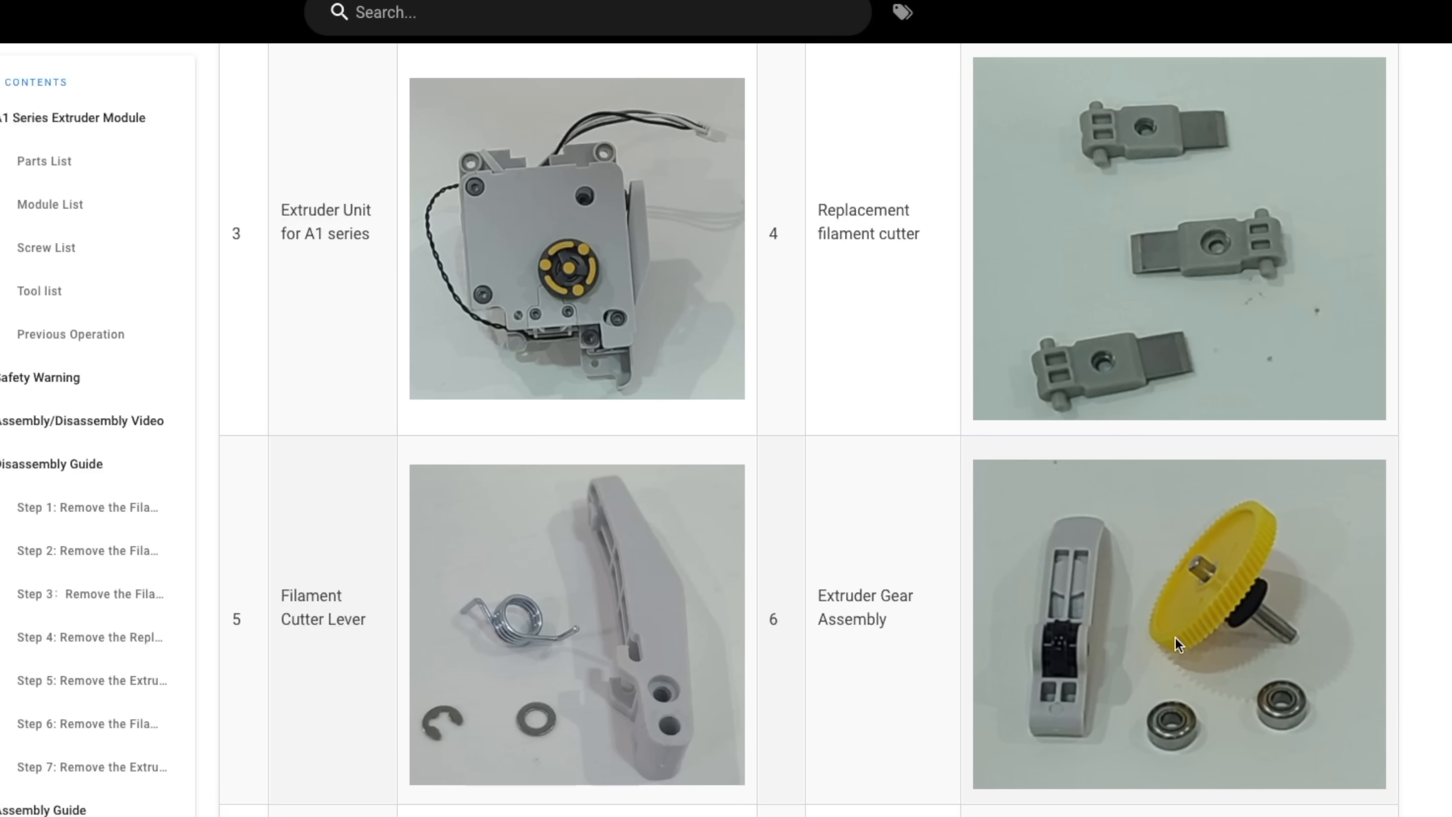
scroll("down", 3)
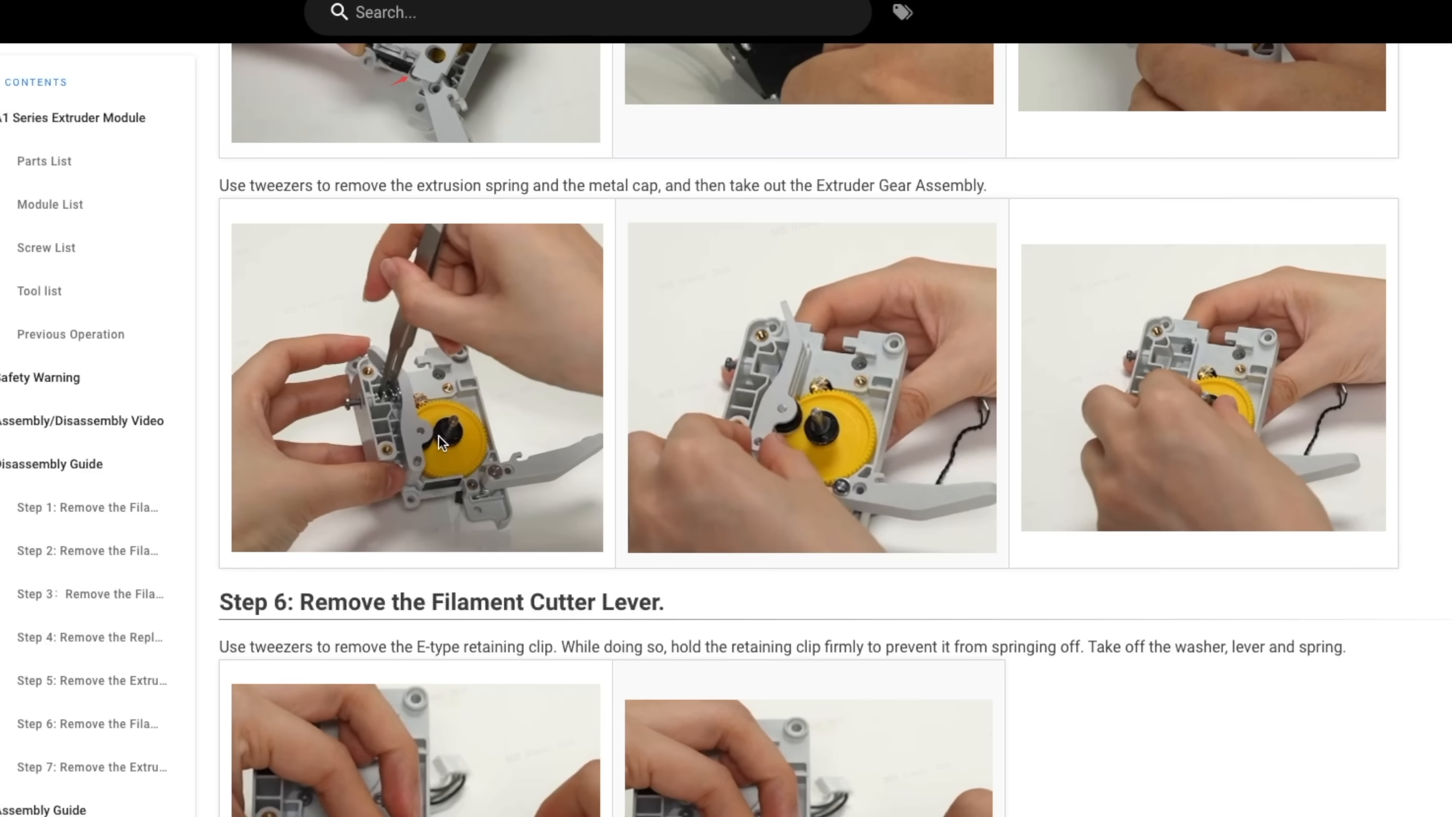
mouse_move(776, 443)
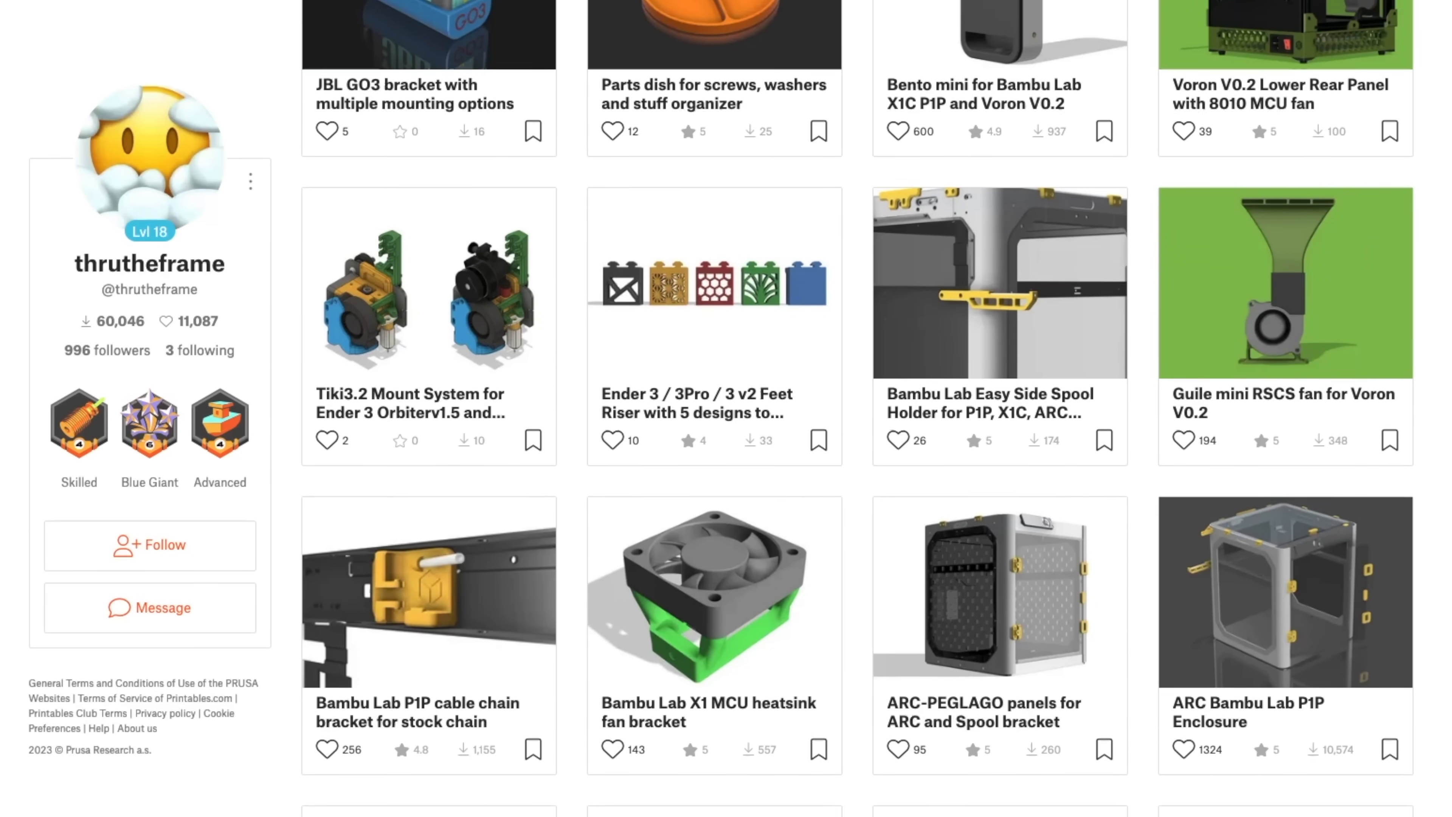
scroll("down", 3)
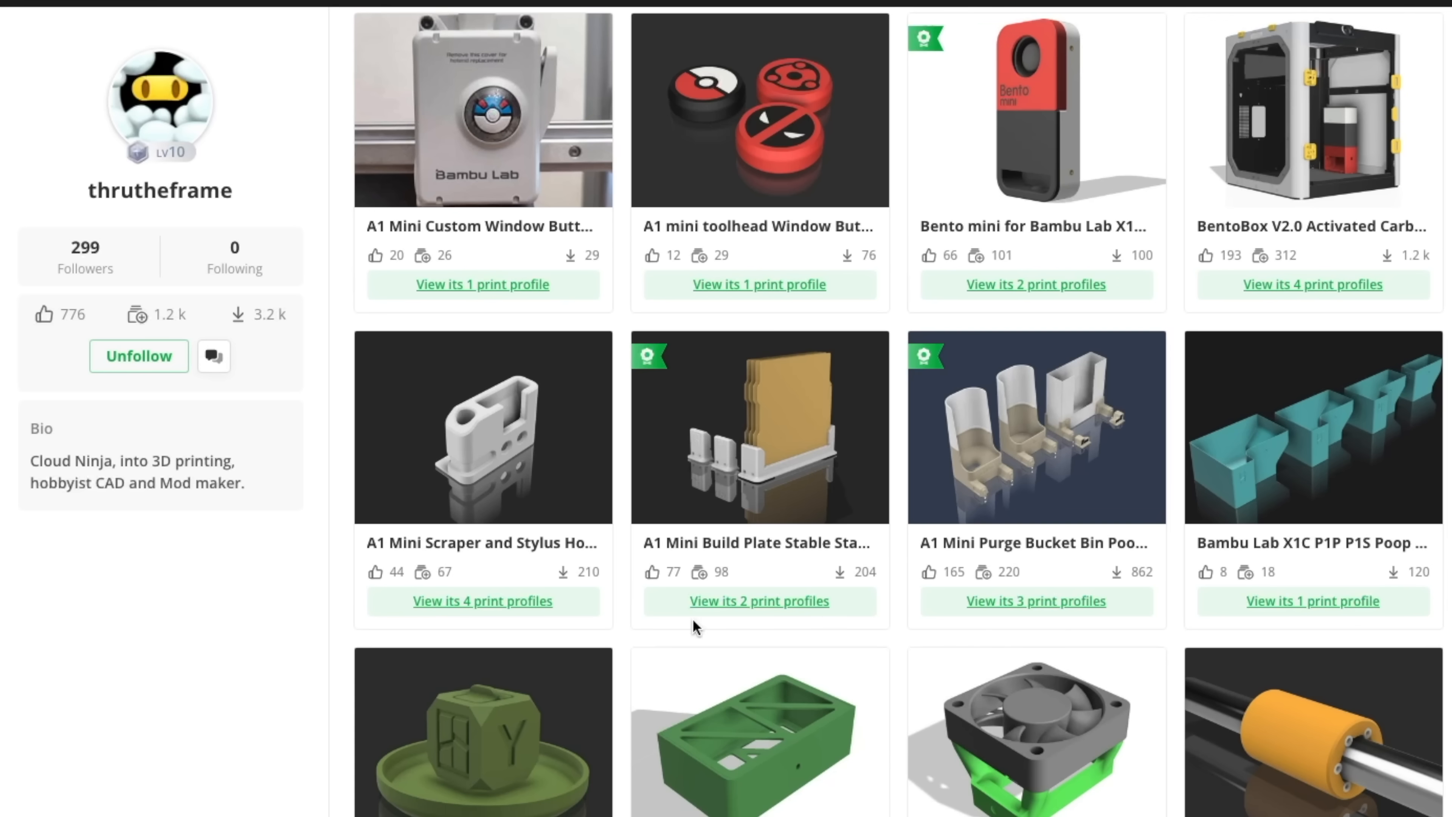
mouse_move(1047, 345)
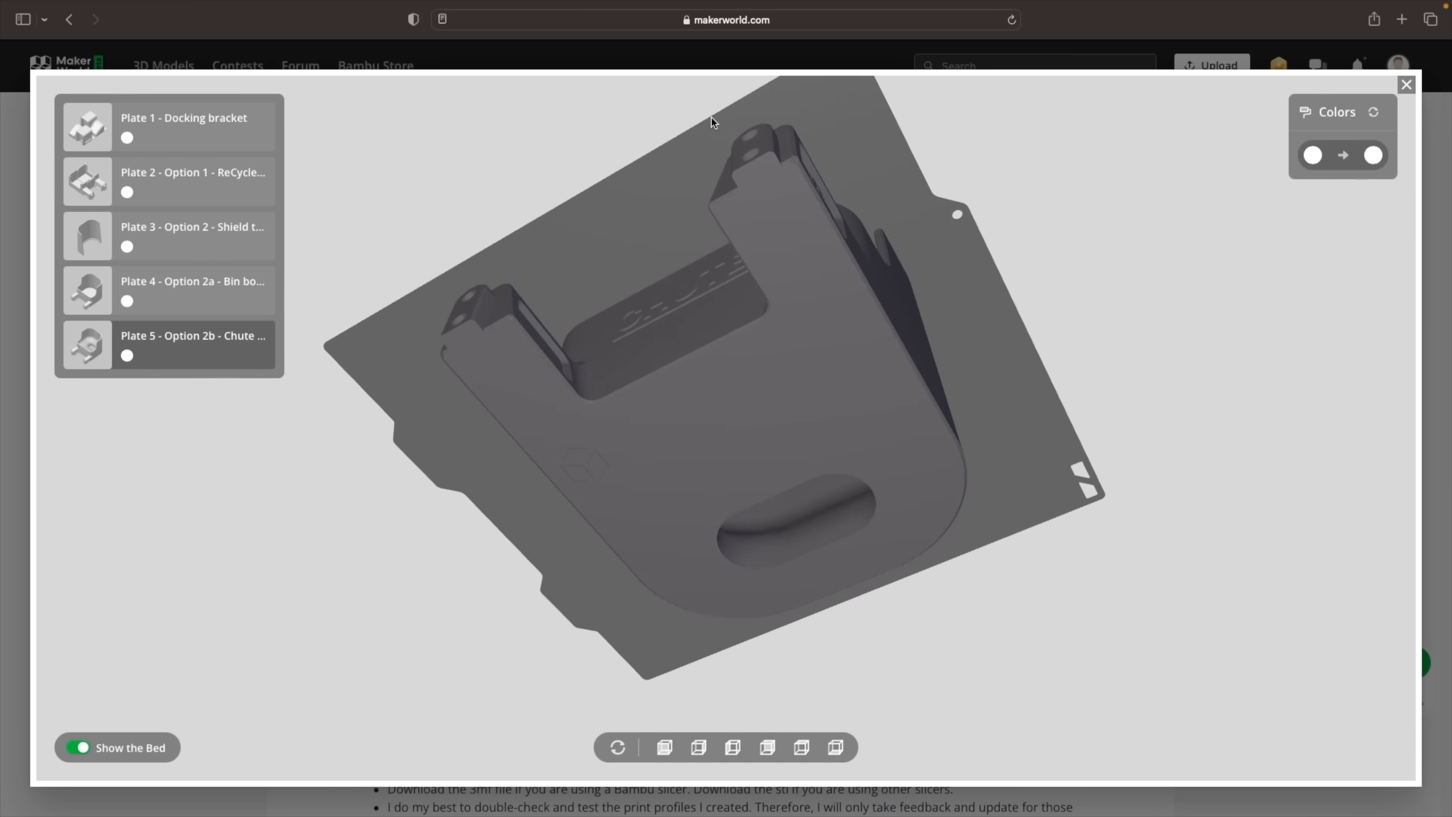
Show the purge bin model's 3D Preview beginning with the docking bracket plate
left_click(1405, 84)
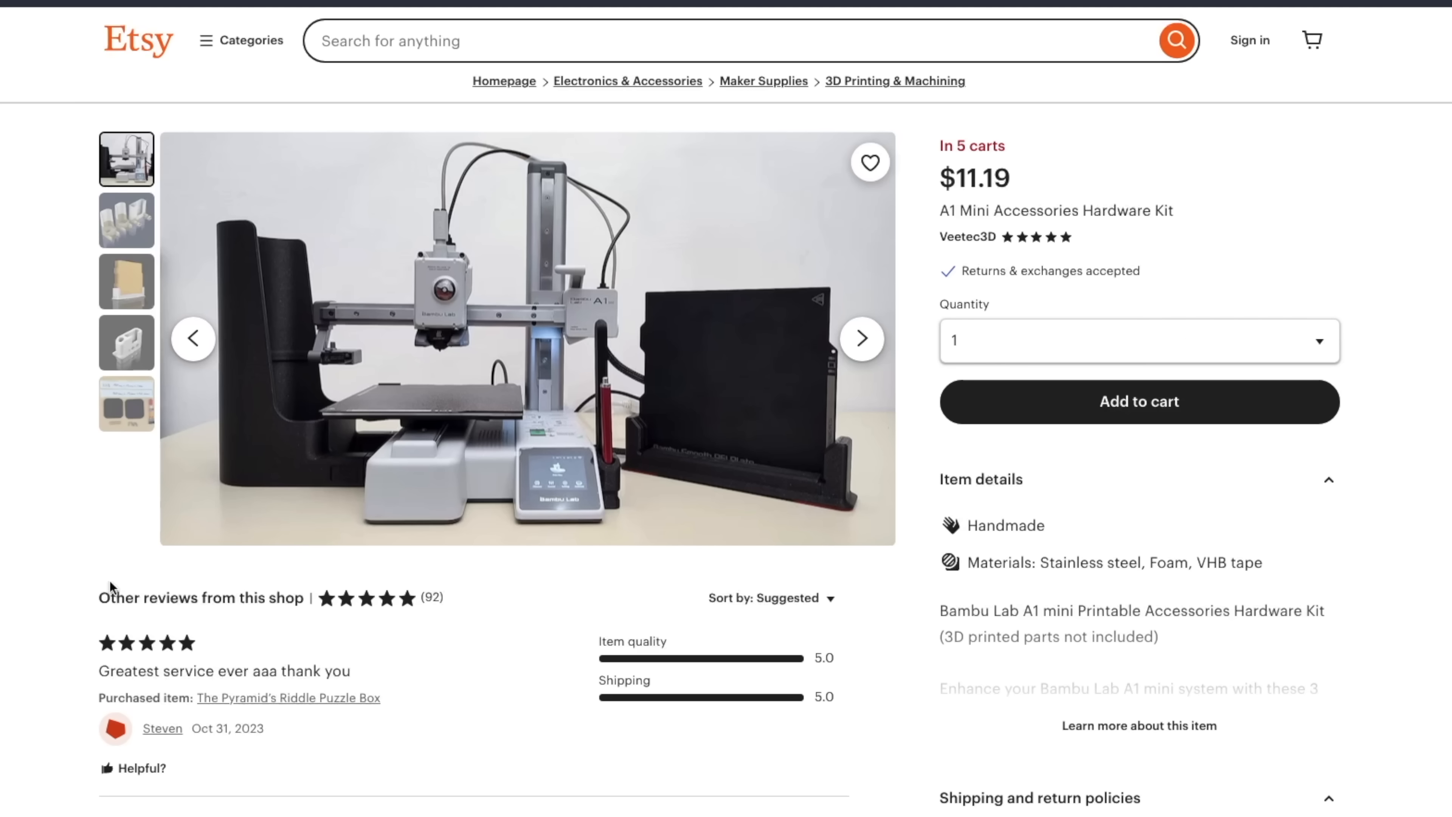
Cycle through the hardware kit listing's photos via the thumbnails, ending on the last image
left_click(126, 403)
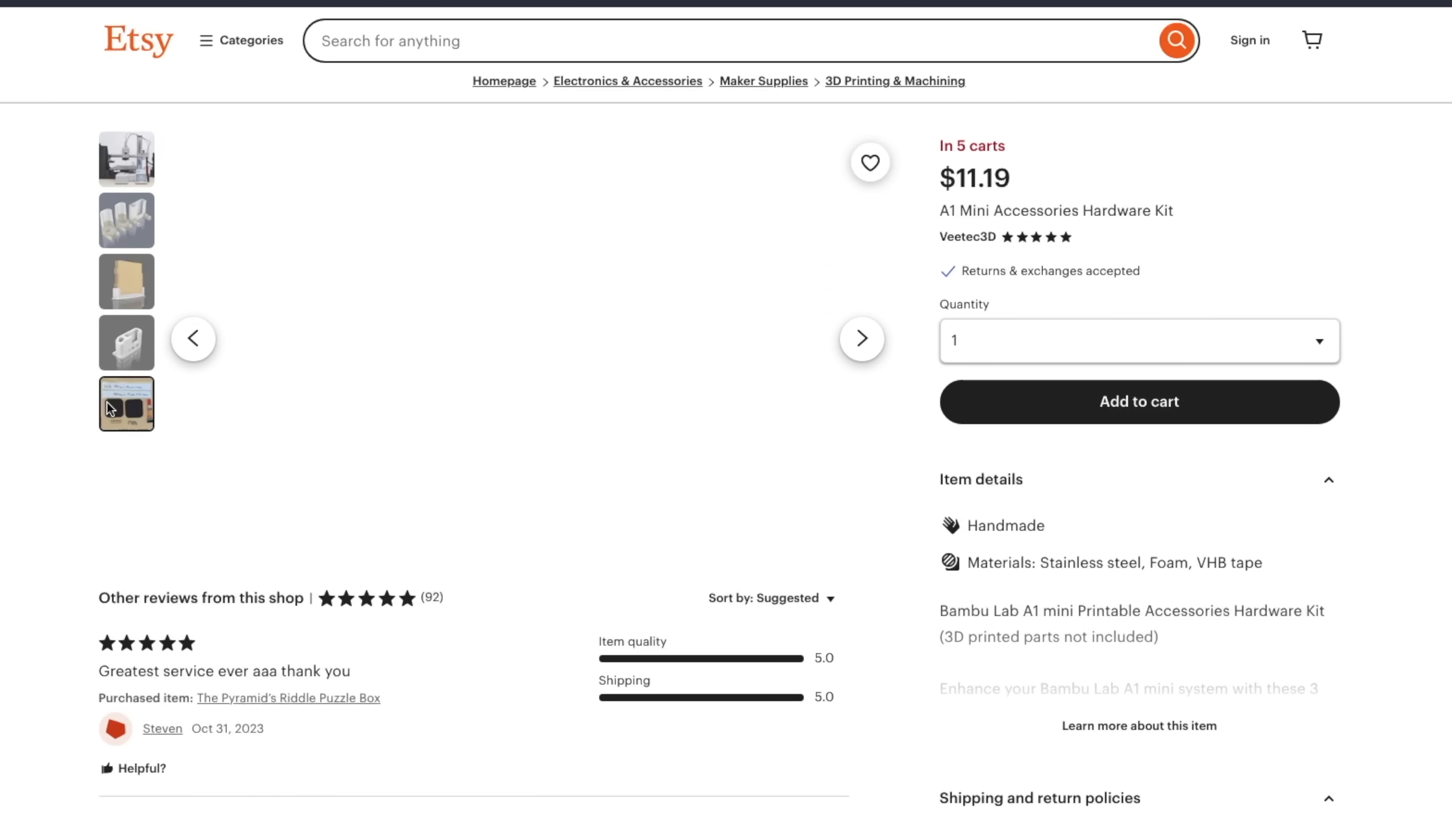
left_click(127, 403)
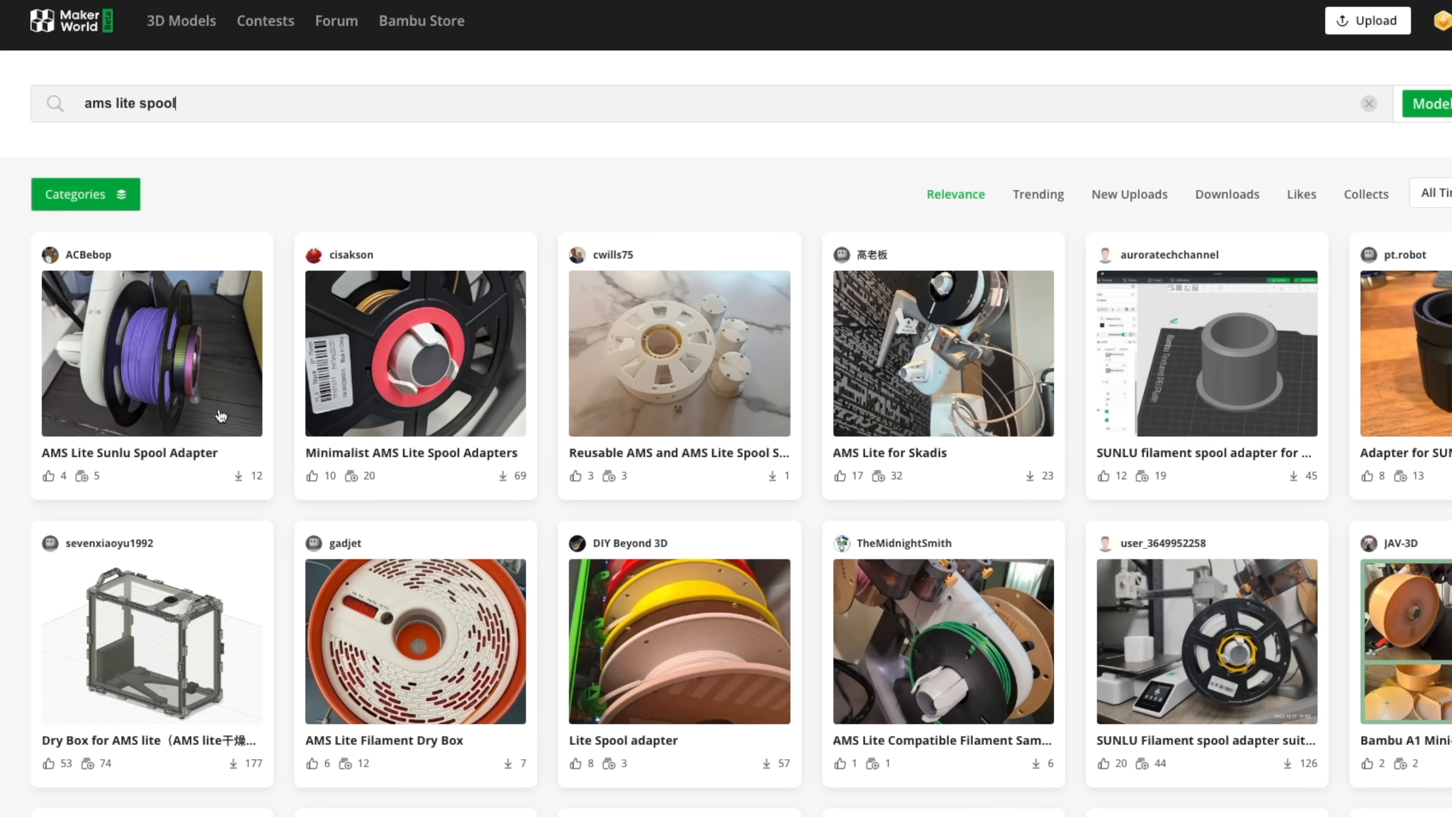
mouse_move(481, 417)
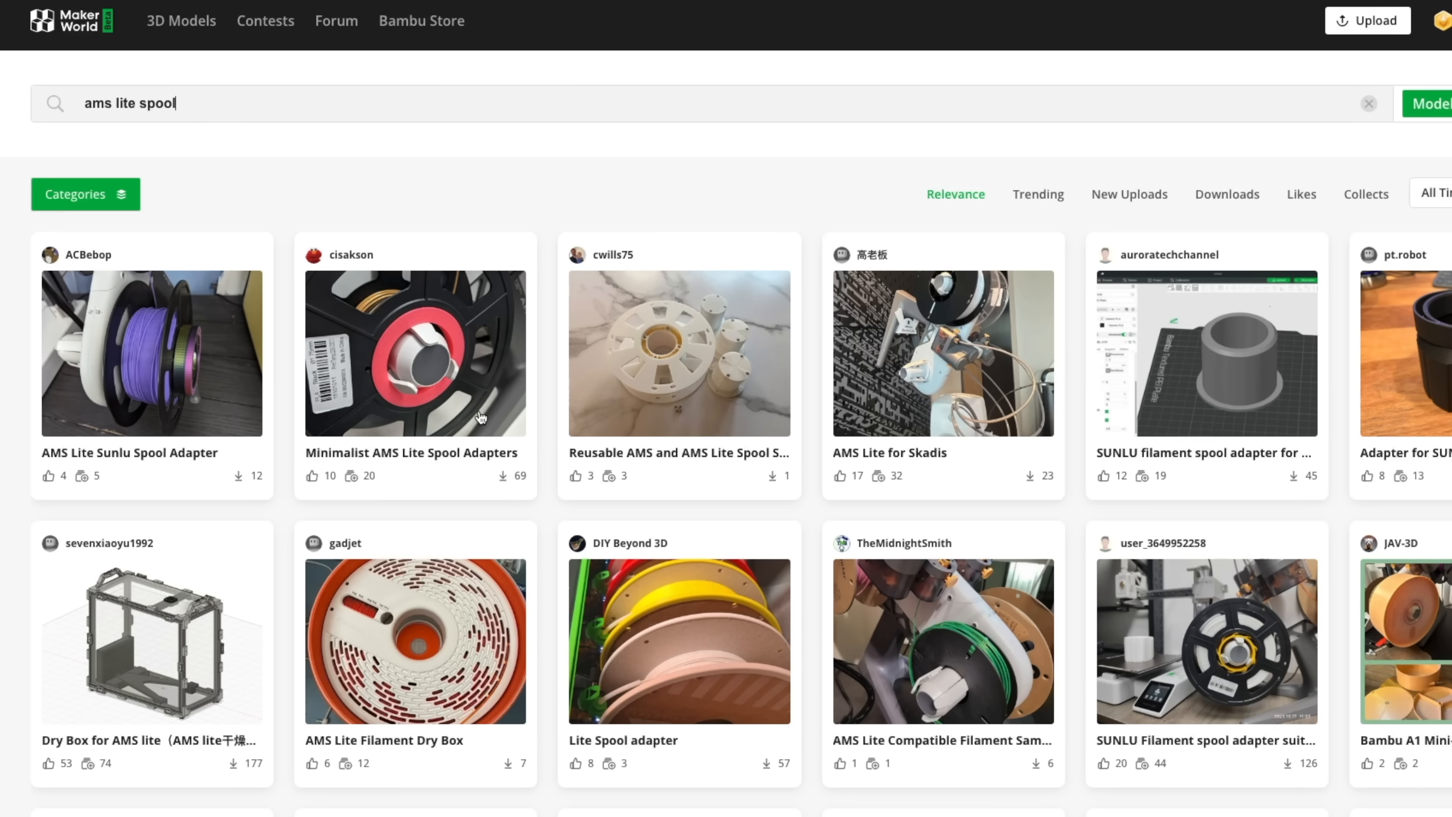
mouse_move(1398, 408)
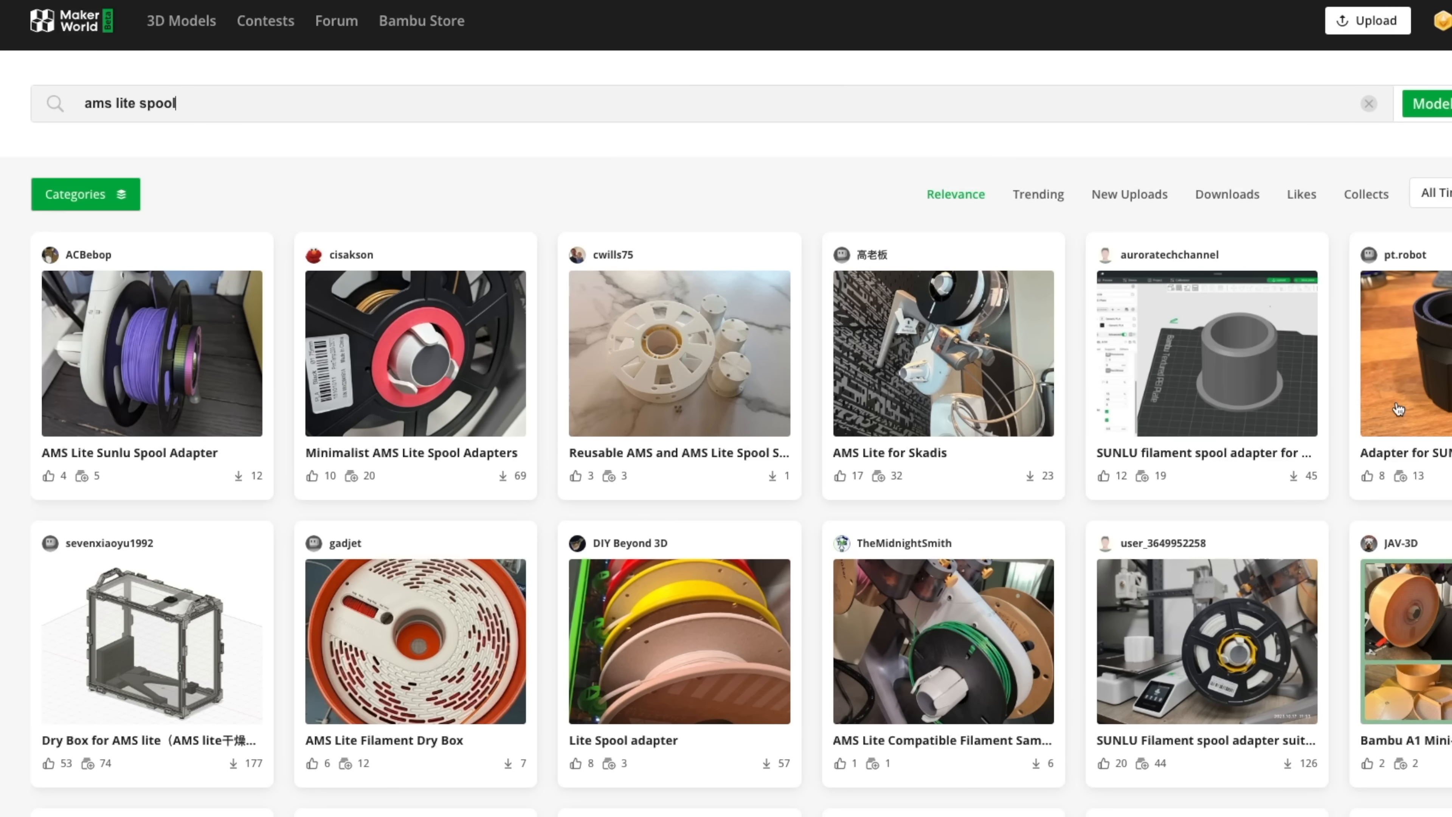
Browse the 'ams lite spool' results and pick the AMS Lite for Skadis card
left_click(1410, 642)
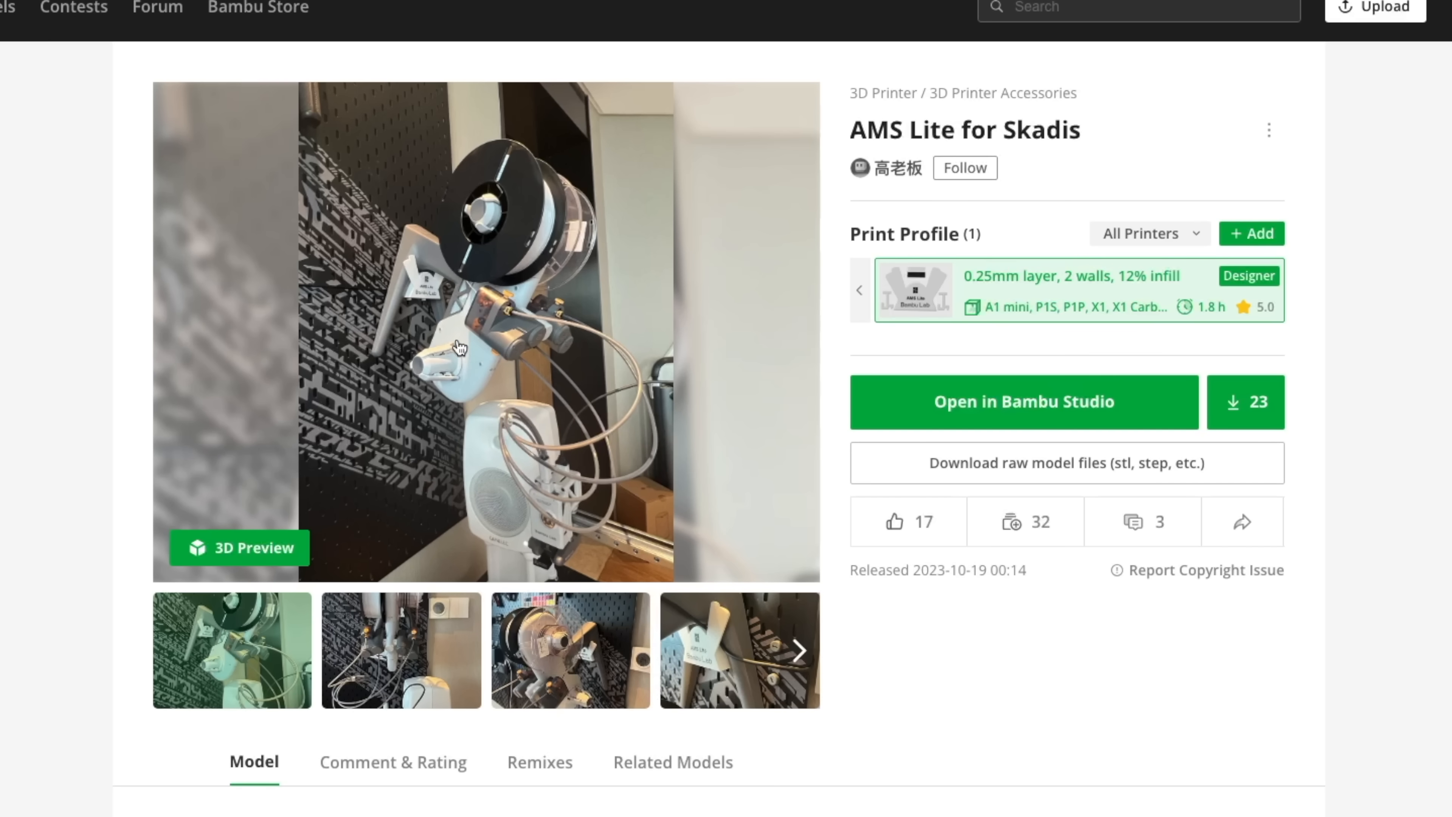
View the AMS Lite for Skadis model page with its photos and print profile
left_click(400, 648)
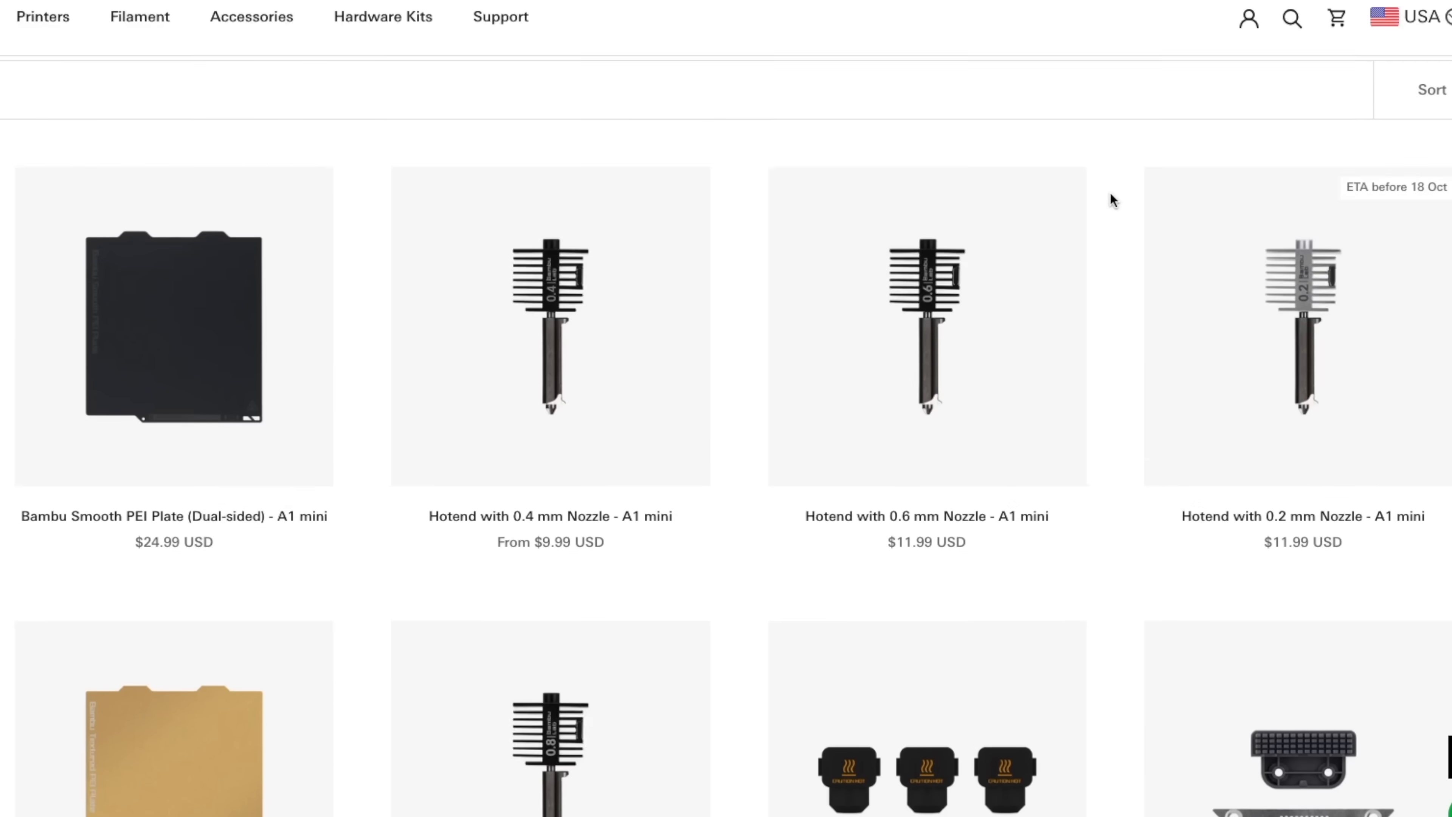
Scroll the A1 mini accessories grid to the purge wiper, filament cutter lever, PTFE connector and Y belt
scroll("down", 3)
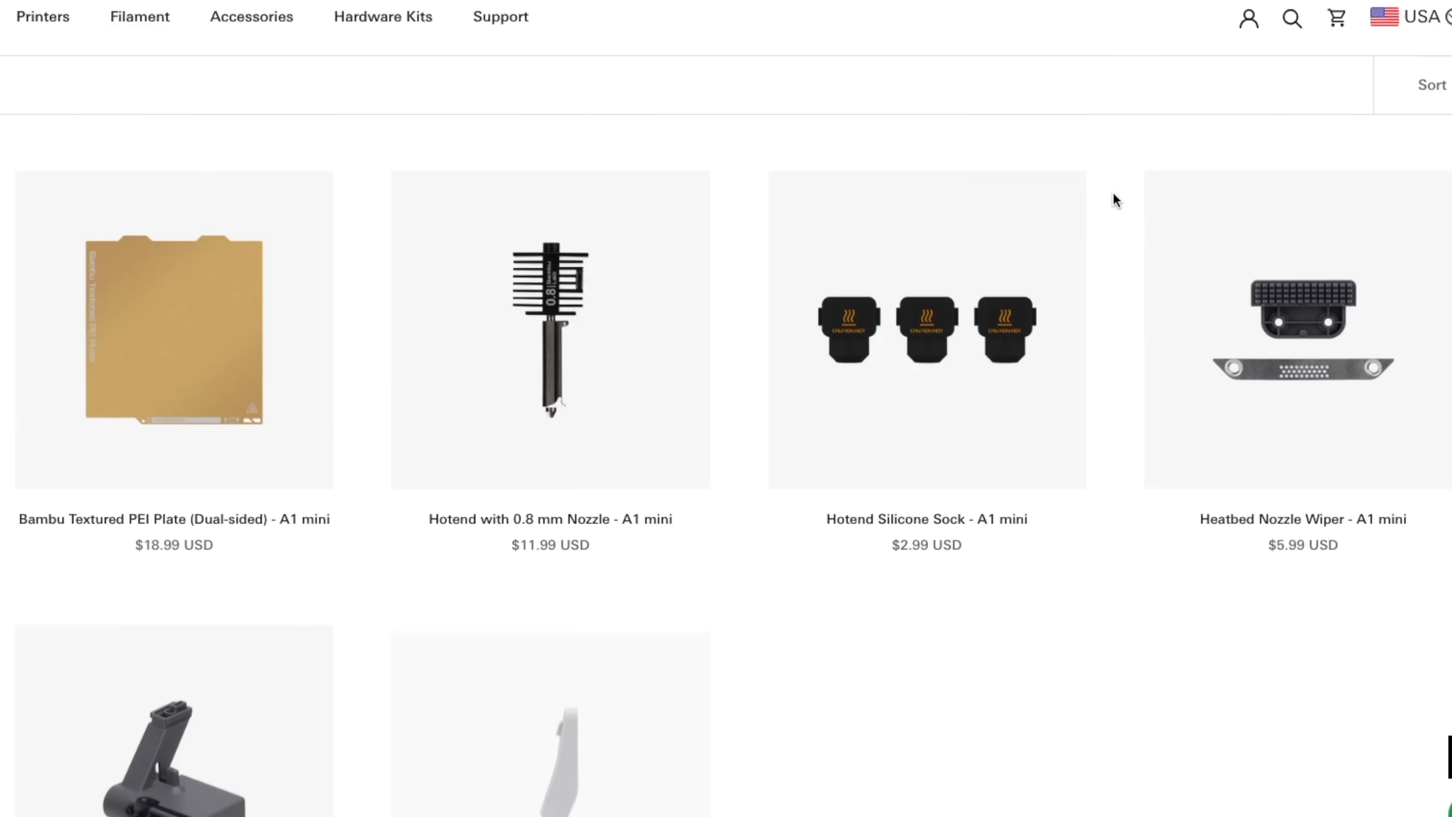
scroll("down", 3)
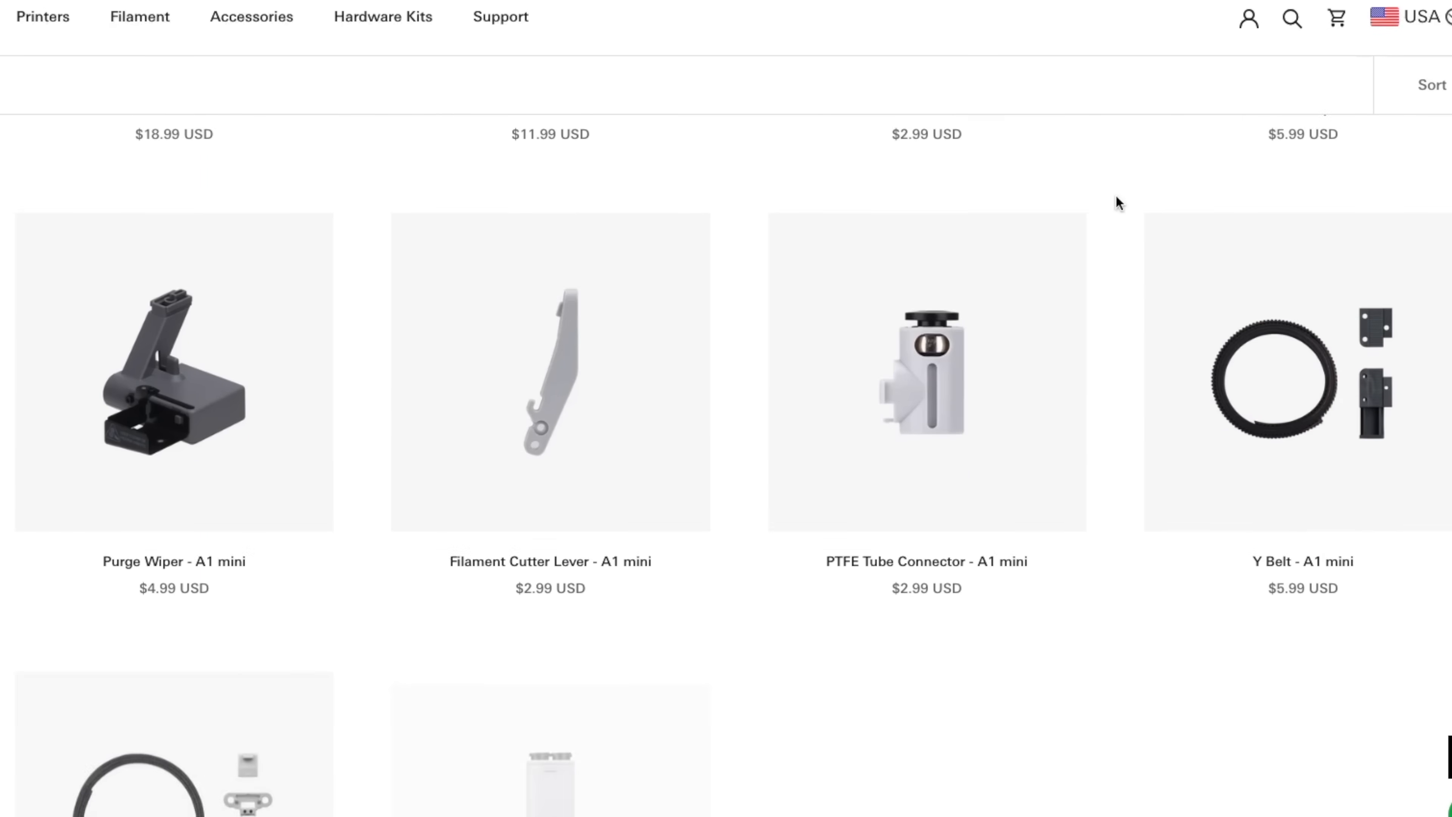